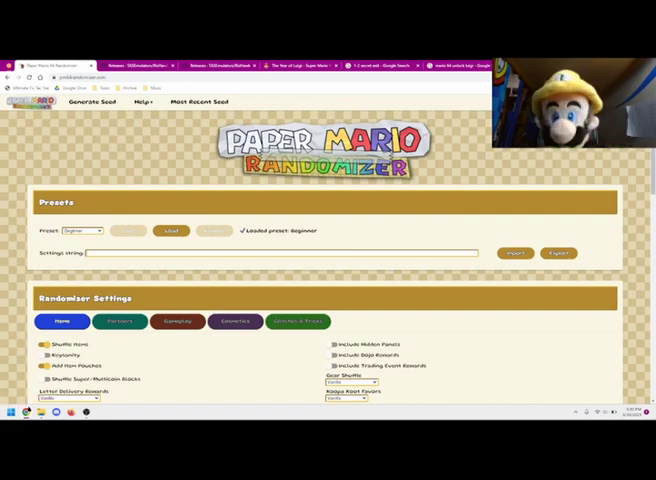
# Step: Enable Start With Random Partners, then move on through the next settings group to Cosmetics
pyautogui.scroll(-3)
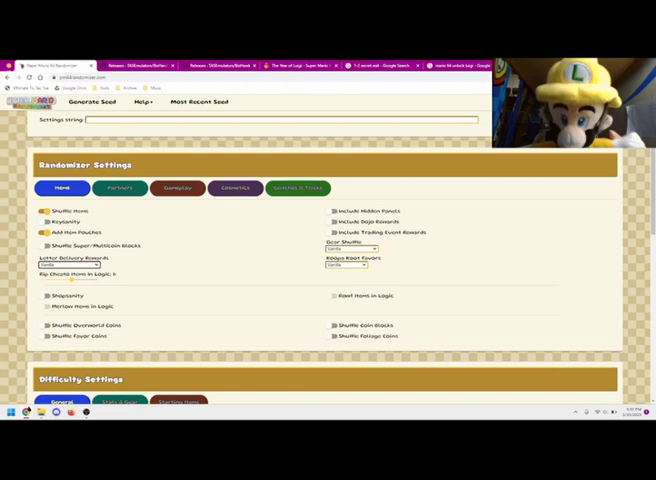
pyautogui.click(120, 188)
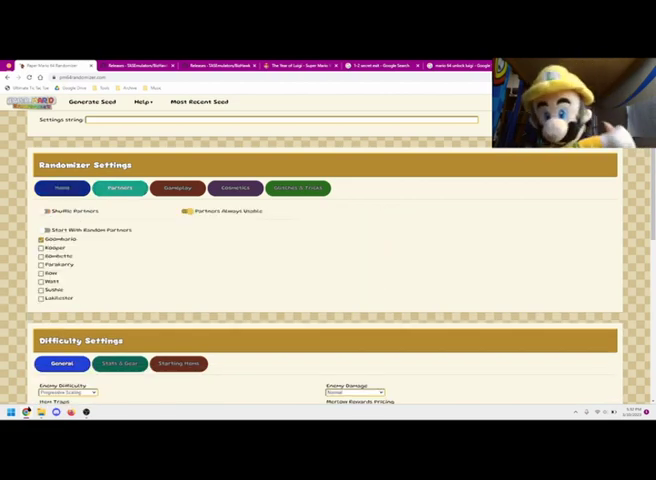
pyautogui.click(44, 230)
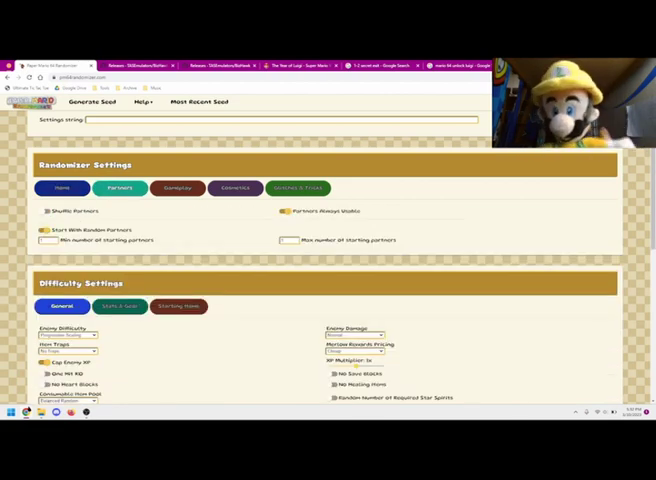
pyautogui.click(176, 188)
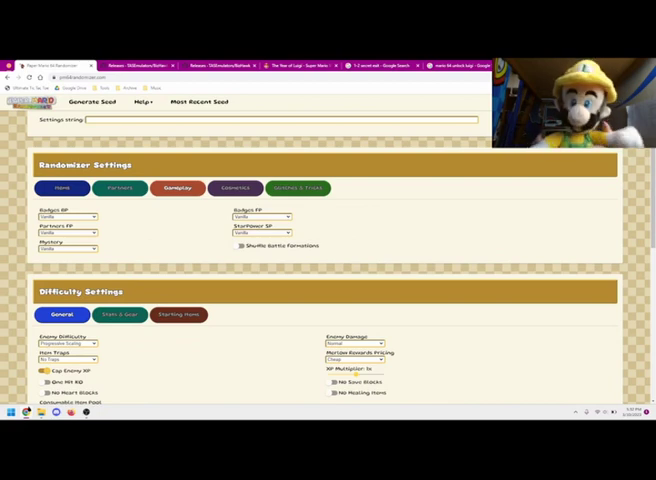
pyautogui.click(262, 216)
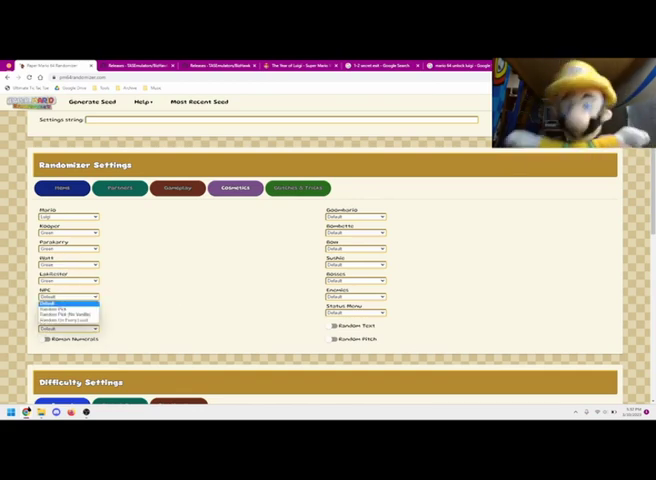
# Step: Pick a cosmetic option, confirm random partners remain on, and choose a Difficulty Settings dropdown value
pyautogui.click(68, 296)
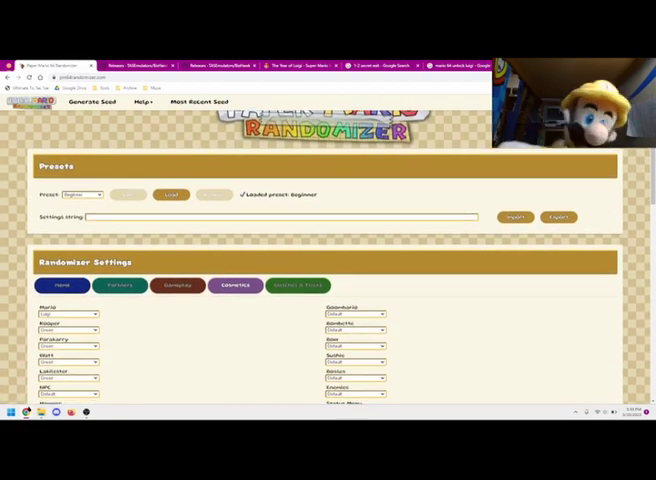
pyautogui.scroll(-3)
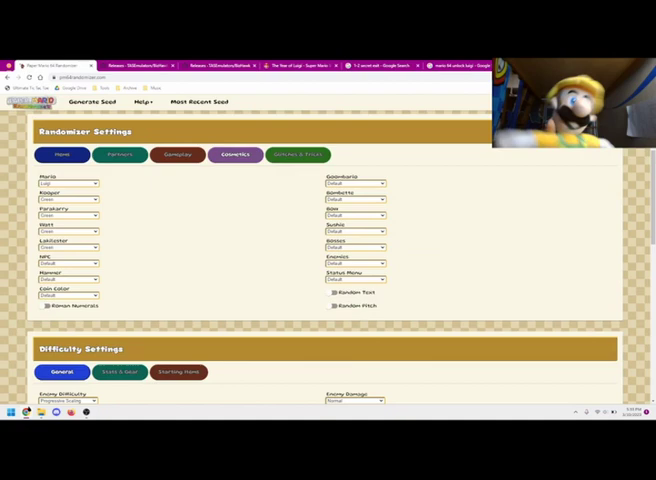
pyautogui.click(120, 156)
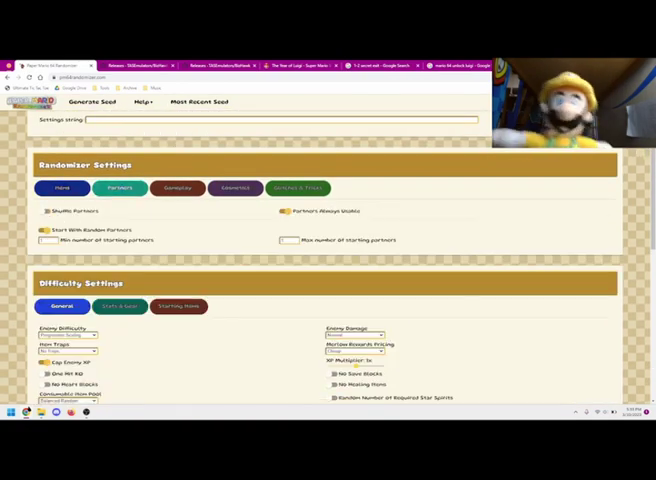
pyautogui.click(178, 188)
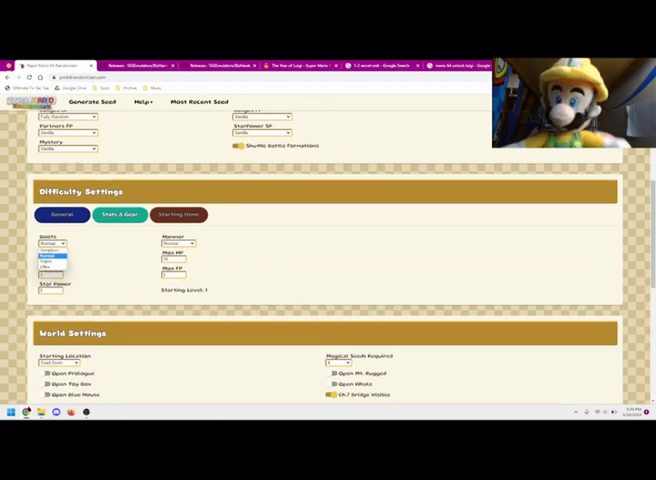
pyautogui.click(178, 244)
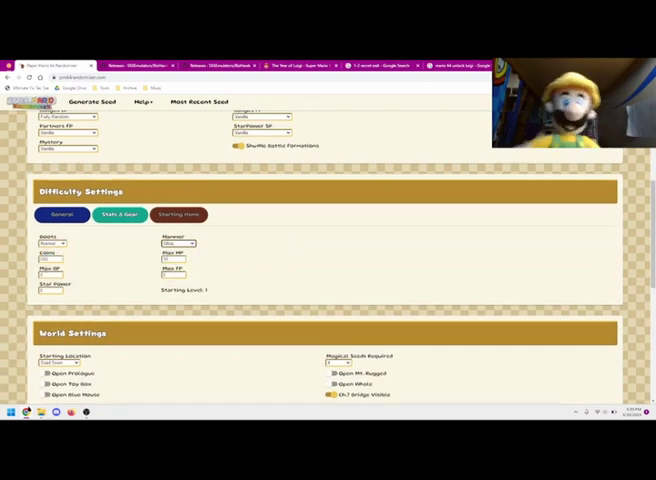
# Step: Scroll past World, Quality of Life and Spoiler settings and run Generate Seed
pyautogui.scroll(-3)
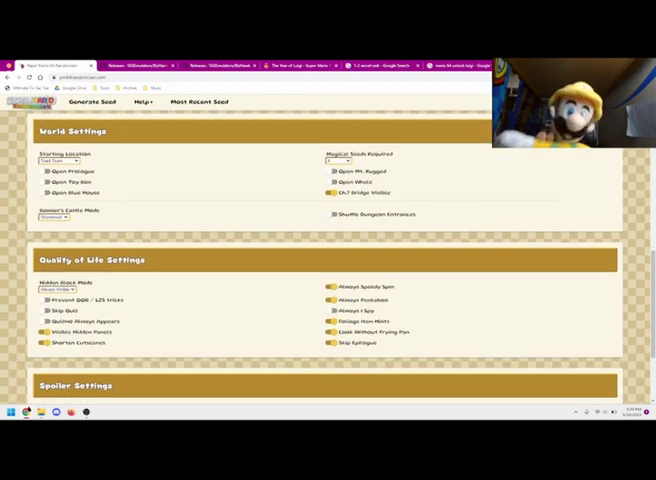
pyautogui.scroll(-3)
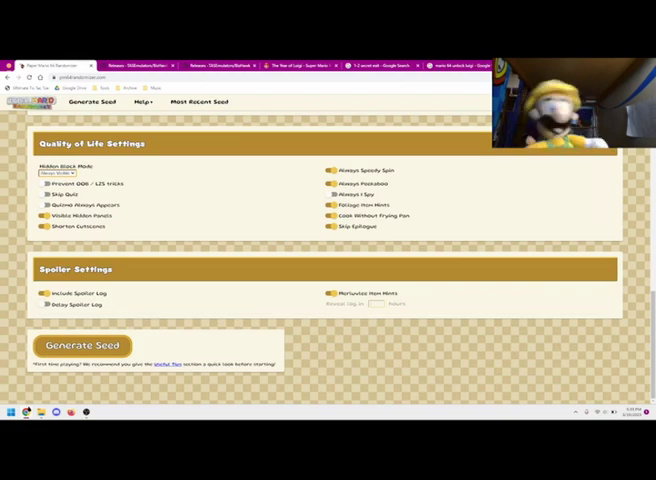
pyautogui.click(80, 344)
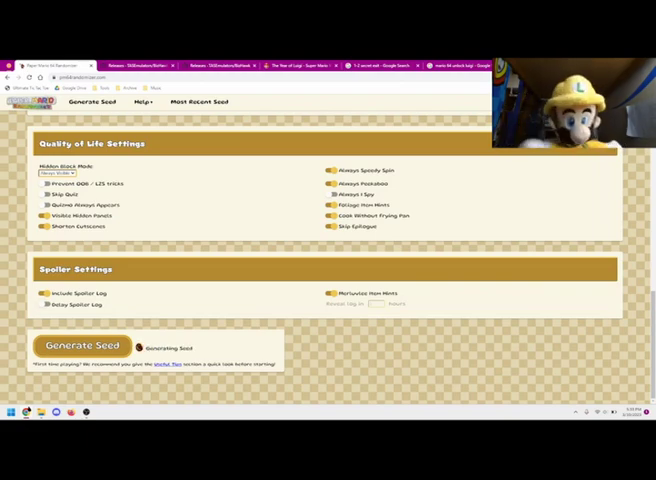
pyautogui.click(84, 344)
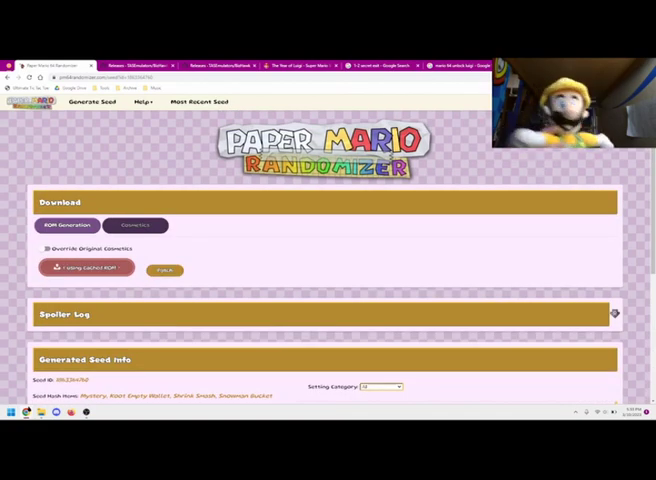
pyautogui.scroll(-3)
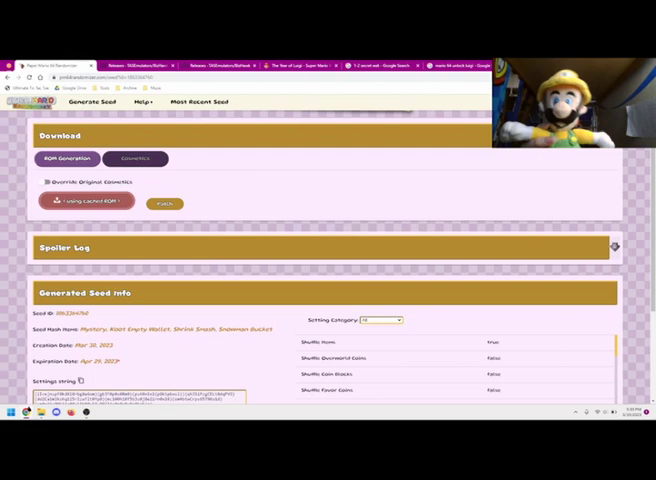
pyautogui.scroll(-3)
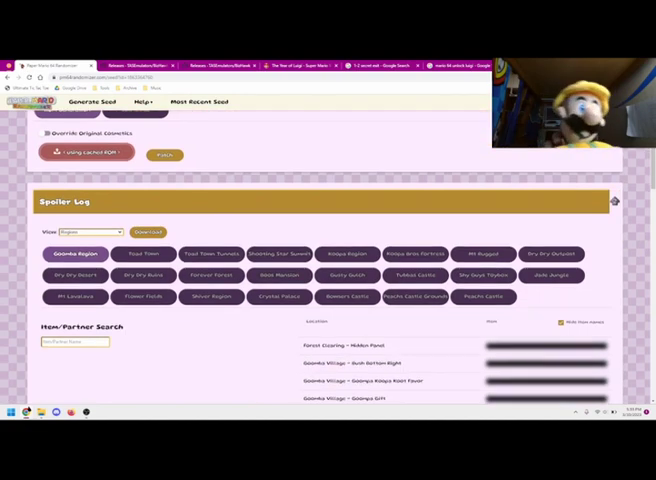
pyautogui.scroll(-3)
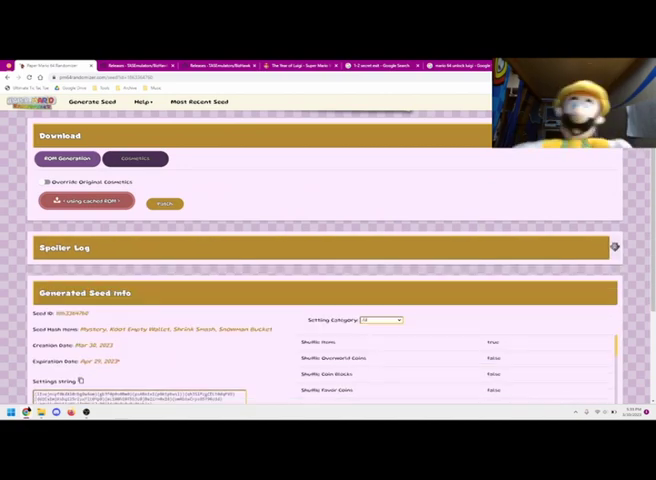
# Step: Select the base ROM, patch and download the randomized ROM, and check the Downloads folder
pyautogui.click(84, 202)
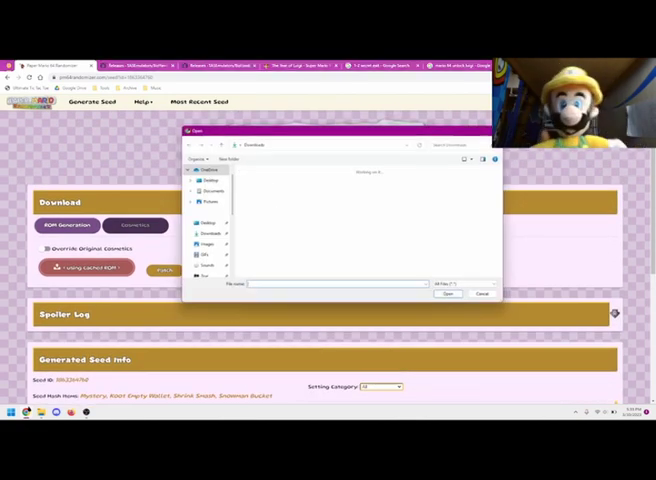
pyautogui.click(484, 292)
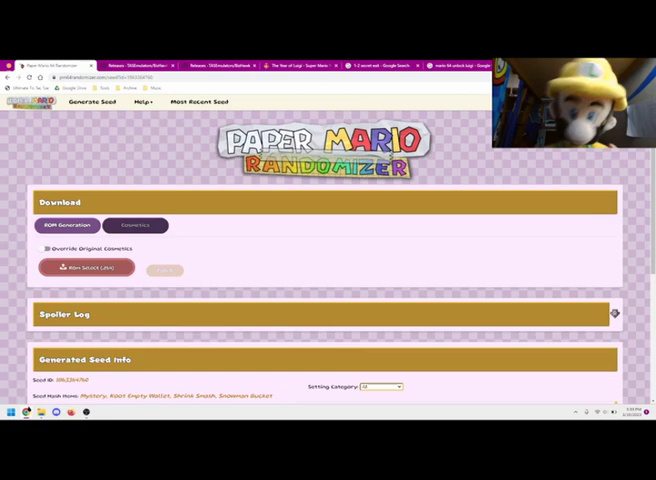
pyautogui.click(84, 268)
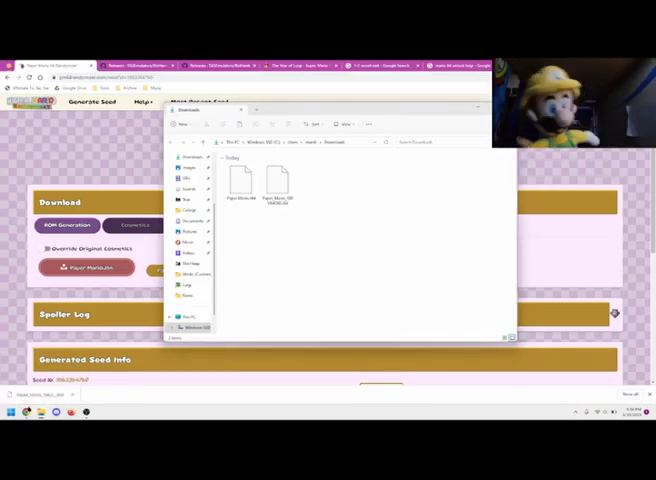
pyautogui.click(276, 182)
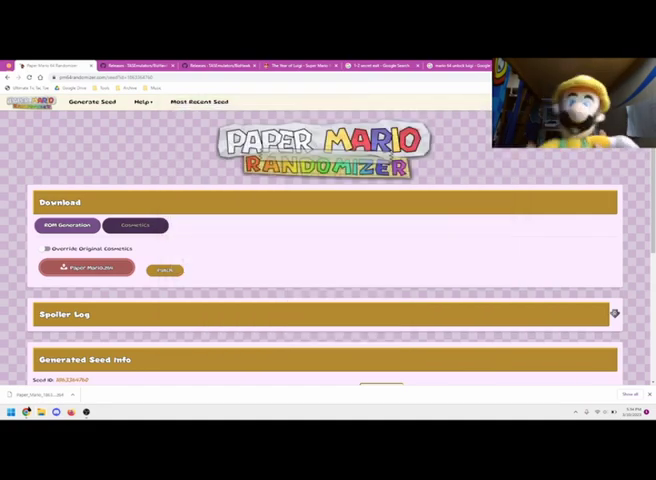
# Step: Switch to the GitHub tab for the BizHawk prereqs 2.4.8_1 release
pyautogui.click(140, 64)
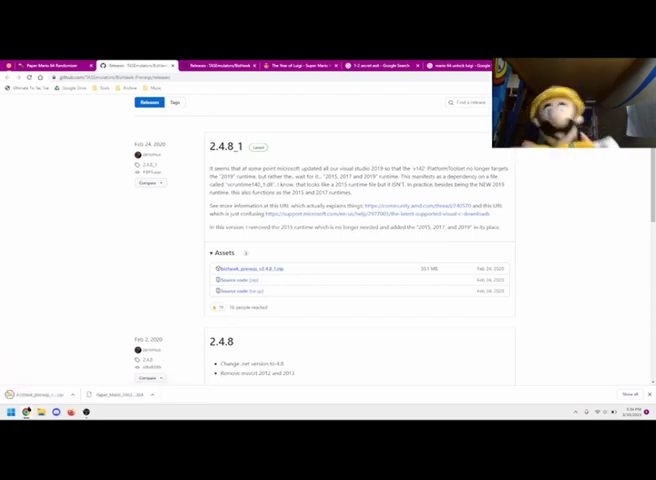
# Step: Extract the downloaded prerequisites zip and launch the installer from the extracted folder
pyautogui.rightClick(30, 388)
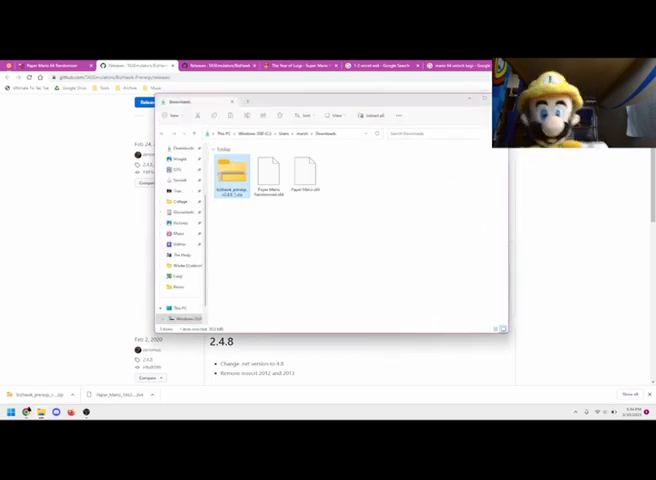
pyautogui.rightClick(228, 168)
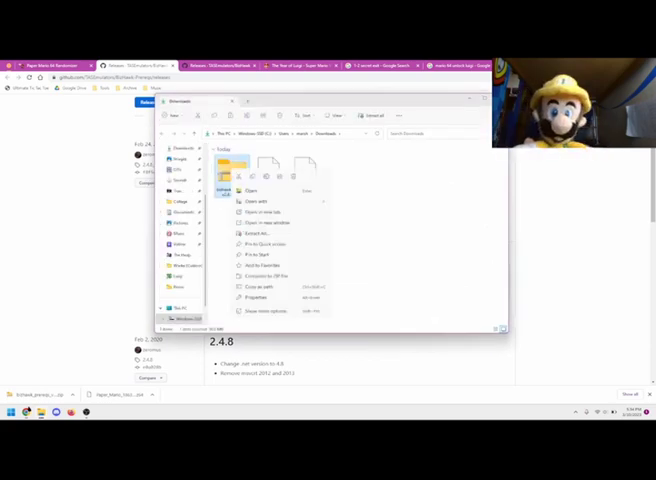
pyautogui.click(250, 232)
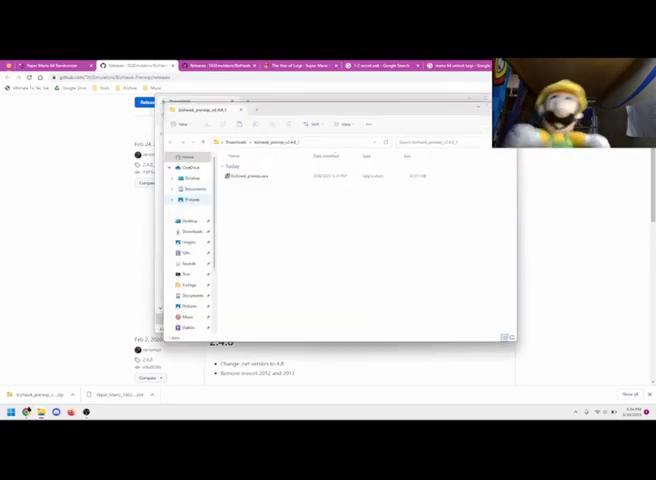
pyautogui.click(250, 176)
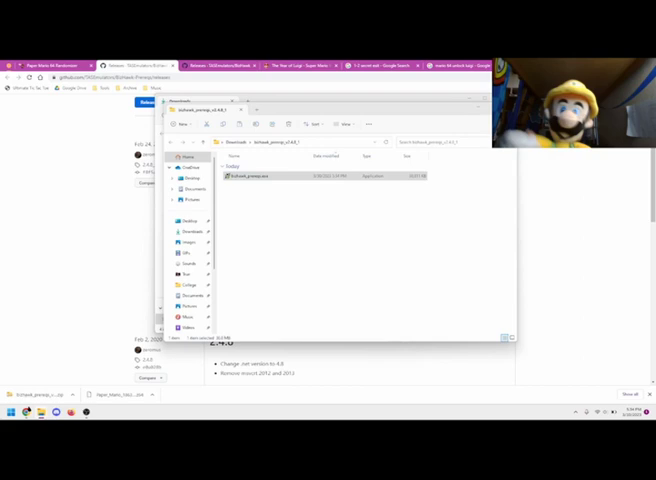
pyautogui.doubleClick(248, 176)
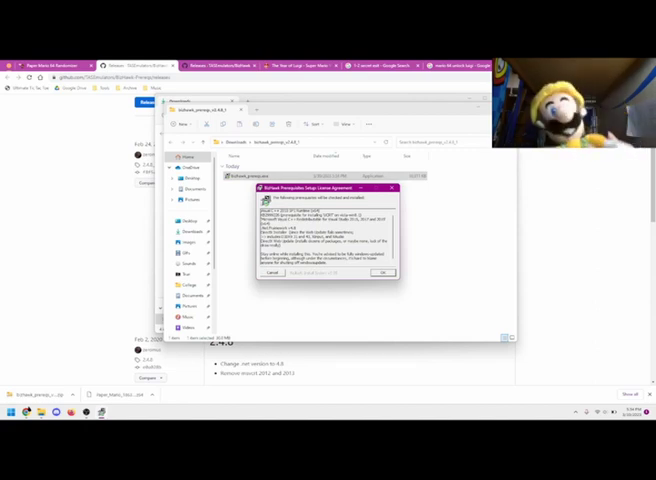
# Step: Start the BizHawk Prerequisites installation and let it run to completion
pyautogui.click(380, 272)
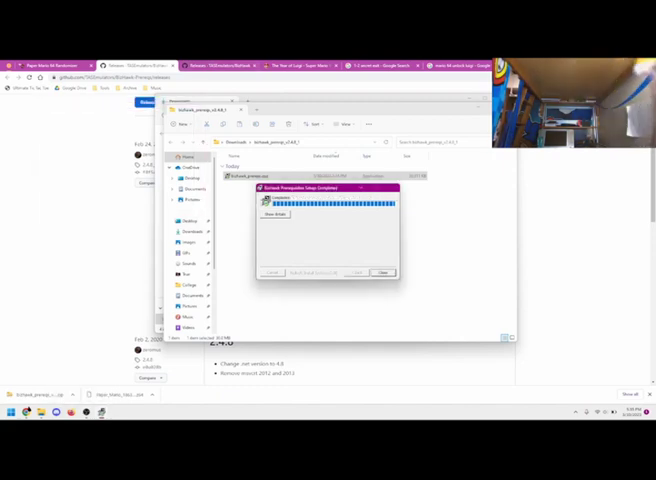
# Step: Close the finished installer and browse the TASVideos/BizHawk releases list from 2.9-rc3
pyautogui.click(384, 272)
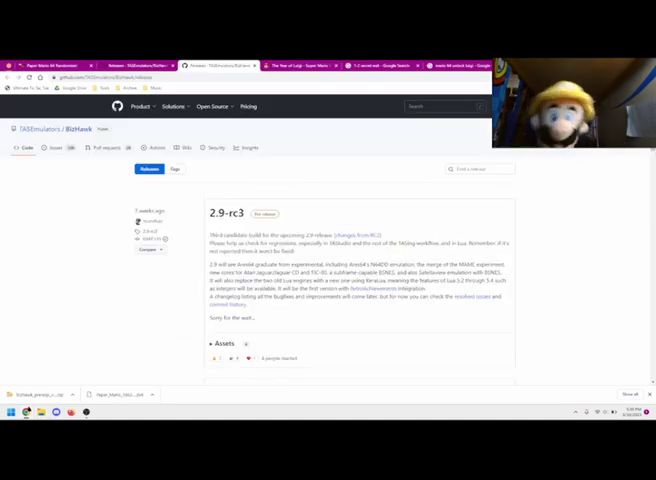
pyautogui.scroll(-3)
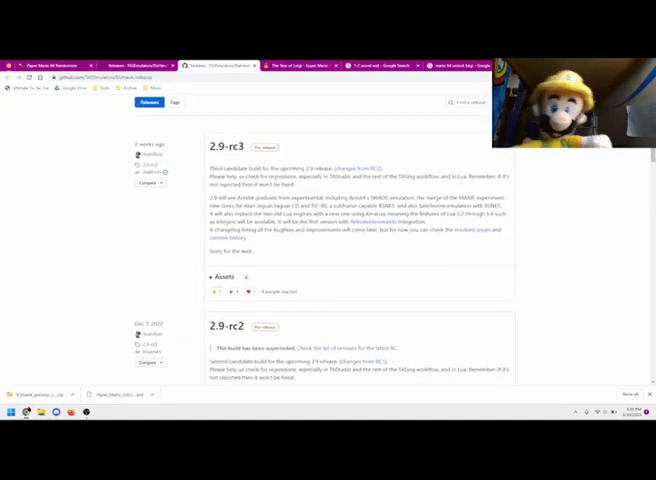
pyautogui.click(212, 276)
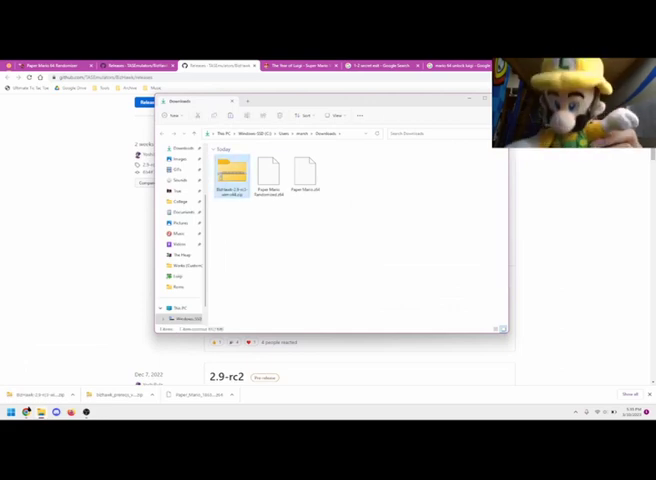
# Step: Extract All from the BizHawk zip into its suggested folder in Downloads
pyautogui.rightClick(230, 168)
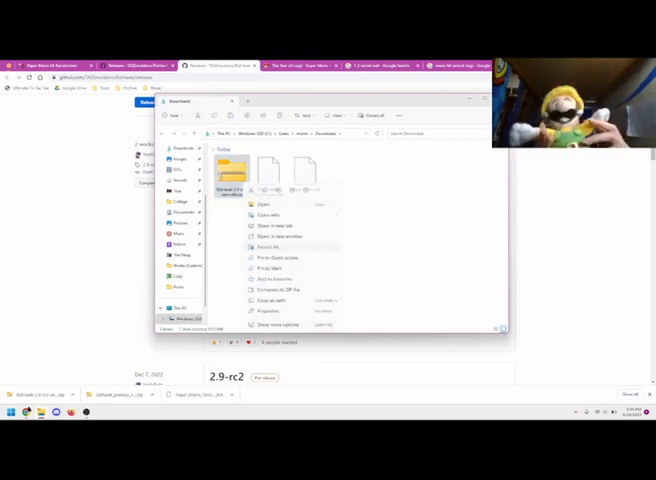
pyautogui.click(272, 246)
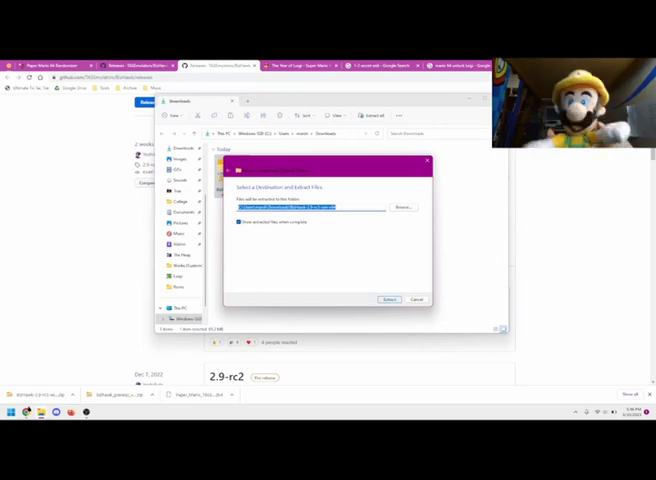
pyautogui.click(388, 300)
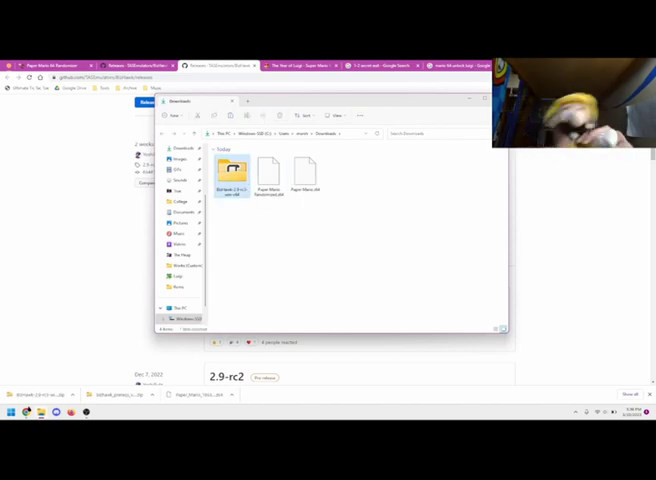
# Step: Open the extracted BizHawk folder to list EmuHawk and its program files
pyautogui.doubleClick(232, 170)
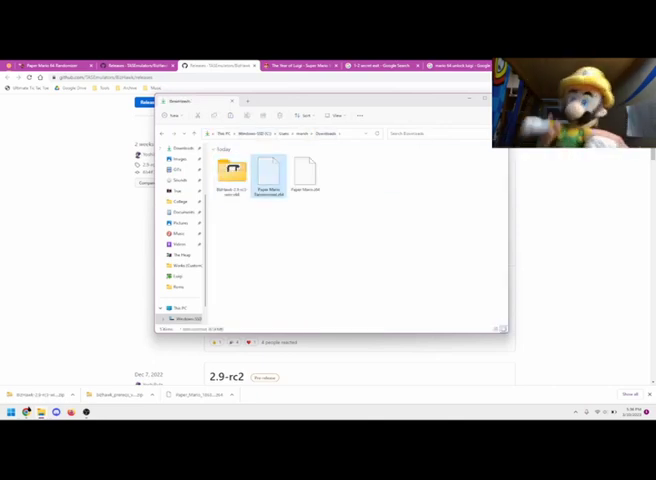
pyautogui.doubleClick(232, 170)
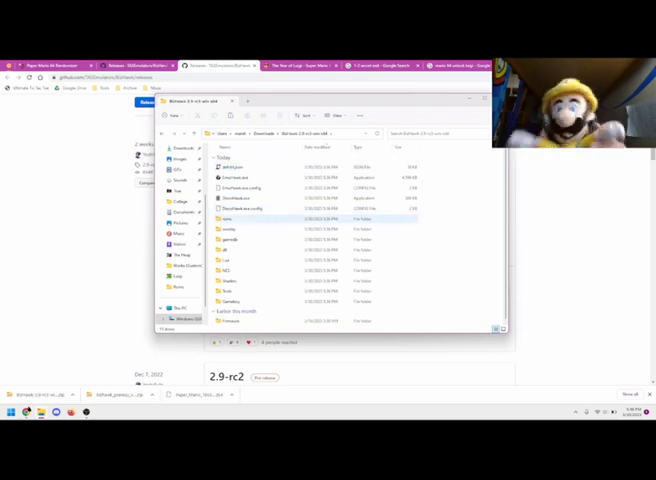
pyautogui.doubleClick(226, 218)
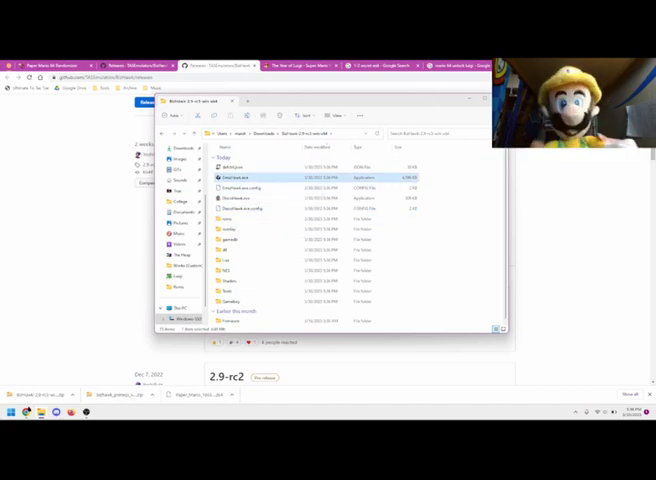
# Step: Create a new desktop shortcut pointing to EmuHawk's location
pyautogui.rightClick(232, 176)
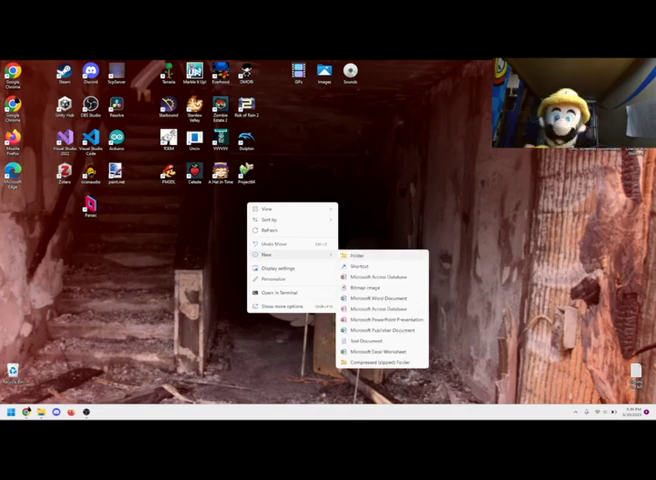
pyautogui.click(360, 268)
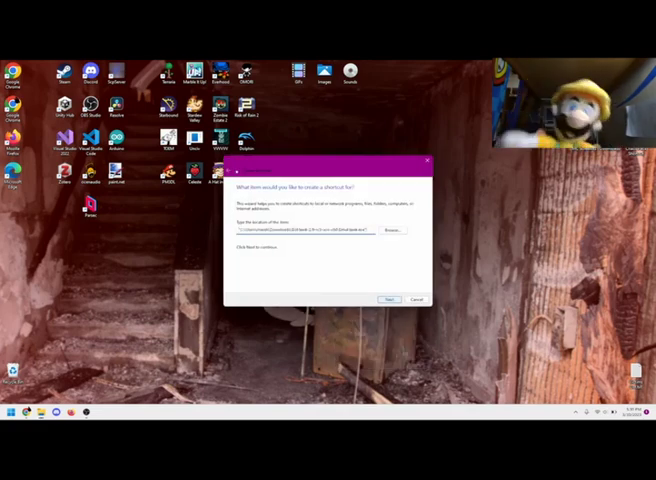
pyautogui.click(388, 300)
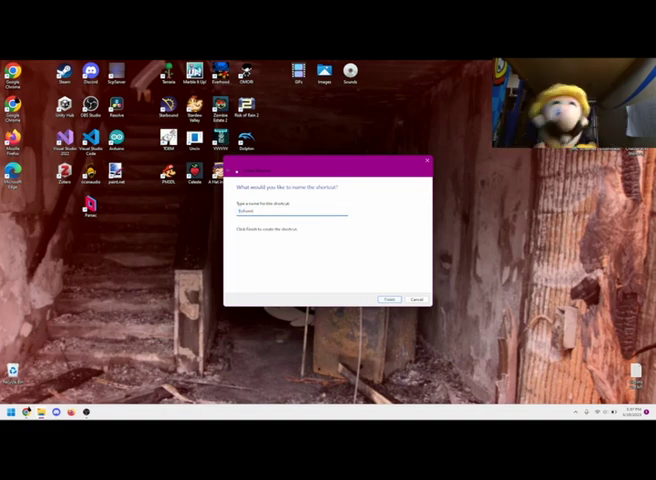
pyautogui.click(388, 300)
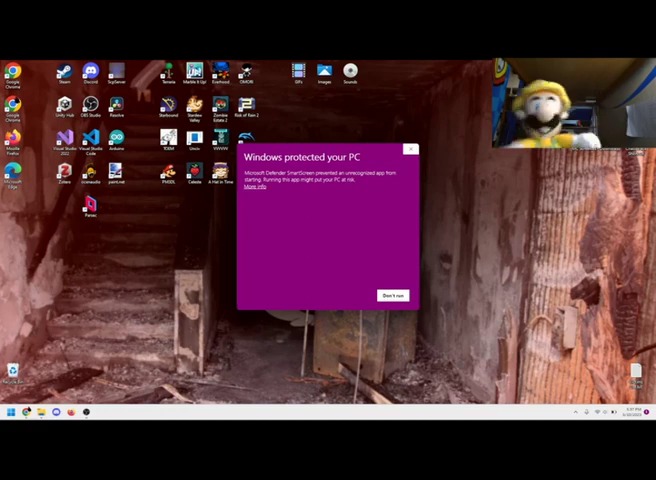
# Step: Launch EmuHawk past the Windows protection warning via More info > Run anyway
pyautogui.click(260, 188)
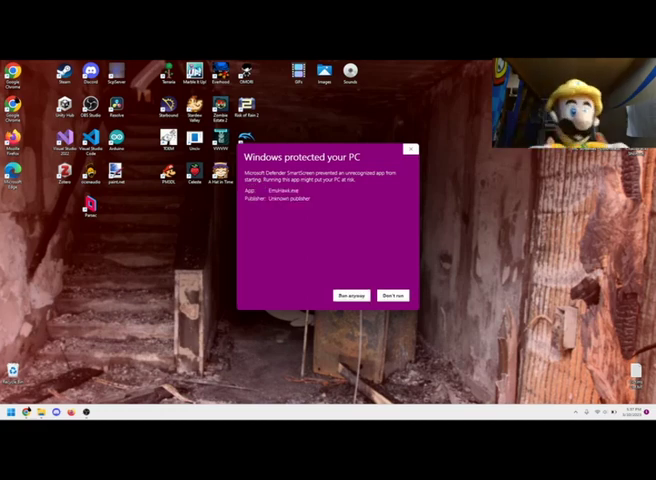
pyautogui.click(392, 296)
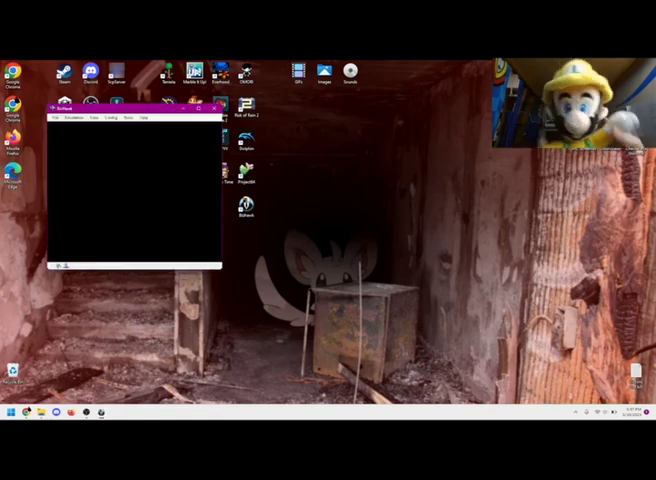
# Step: Reposition the EmuHawk window and confirm the Config > Paths folder settings
pyautogui.moveTo(136, 106); pyautogui.dragTo(364, 116)
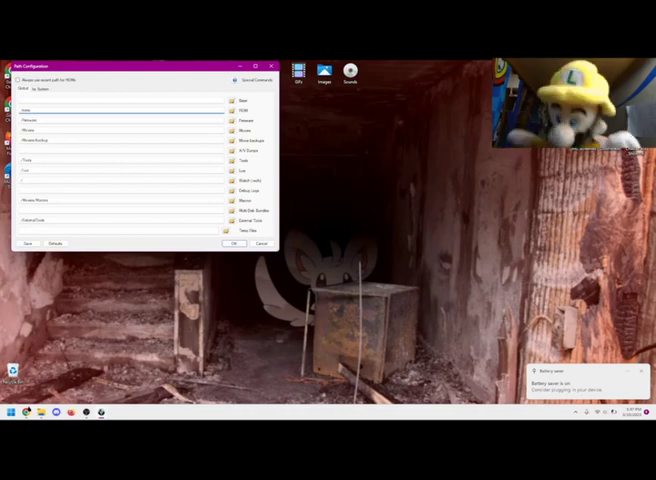
pyautogui.click(232, 244)
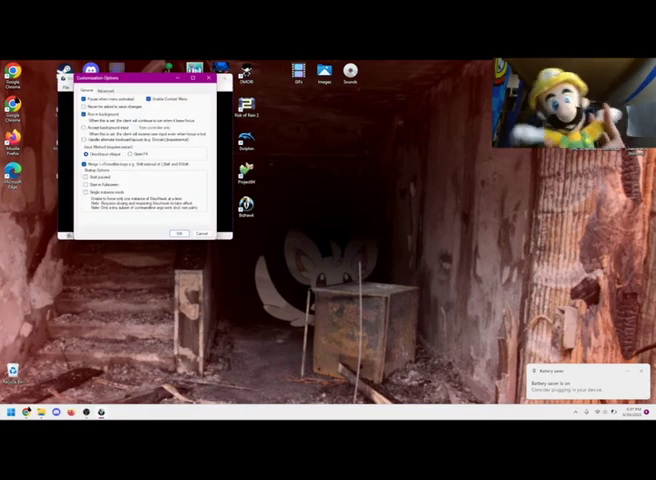
# Step: Review another page of Config > Customize options and apply them
pyautogui.click(108, 92)
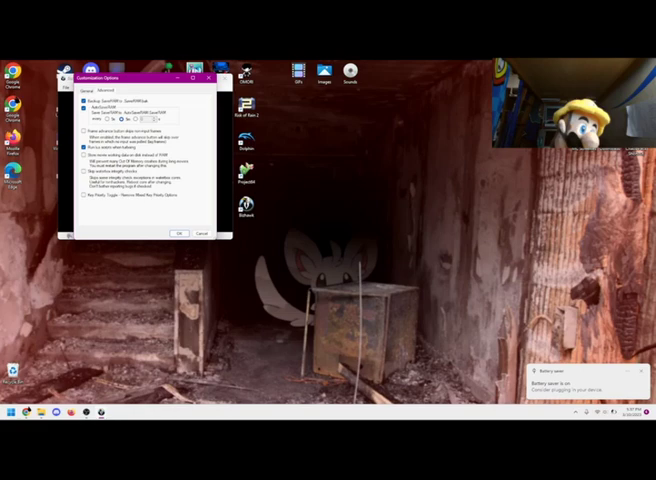
pyautogui.click(182, 232)
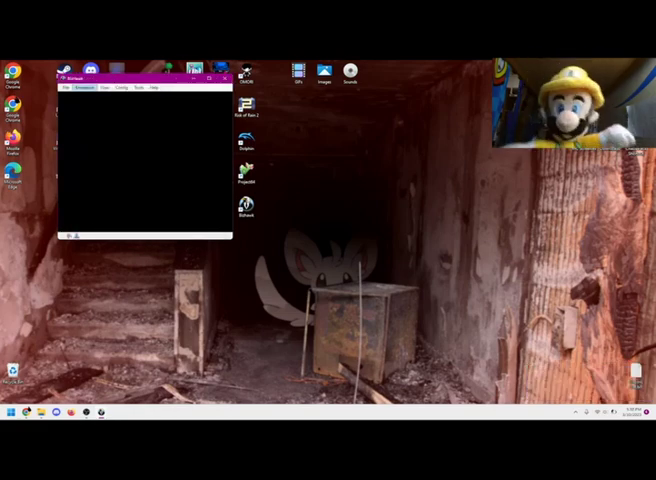
# Step: Load the Paper Mario Randomizer ROM through File > Open ROM
pyautogui.click(64, 92)
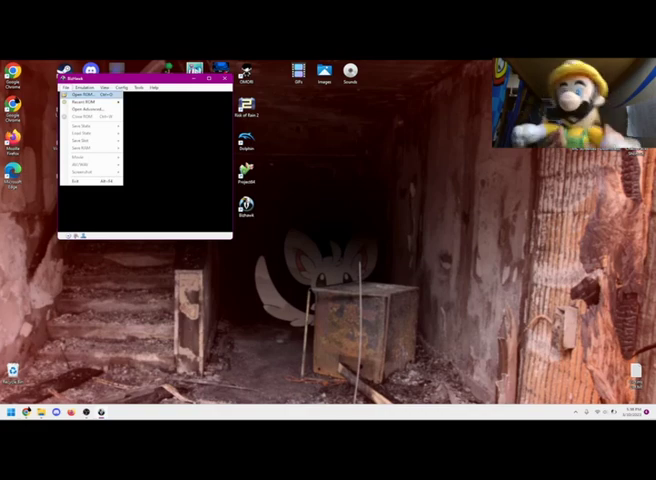
pyautogui.click(88, 92)
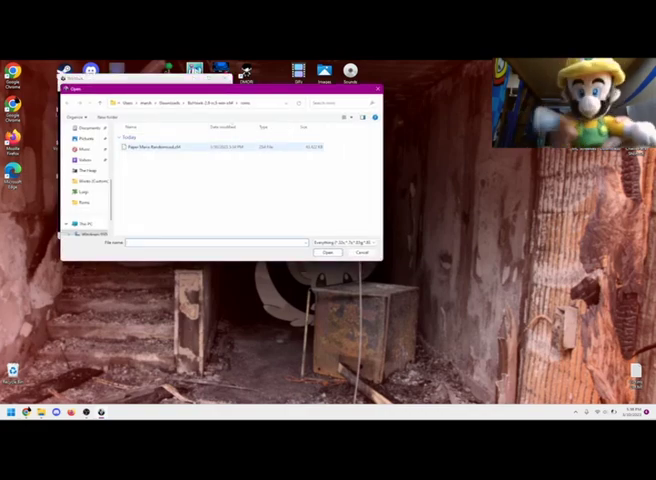
pyautogui.click(332, 252)
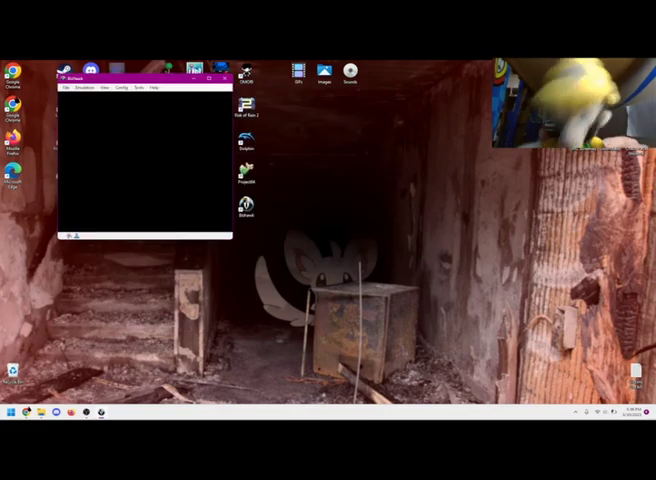
# Step: Change the N64 settings for the loaded ROM and apply them
pyautogui.click(124, 96)
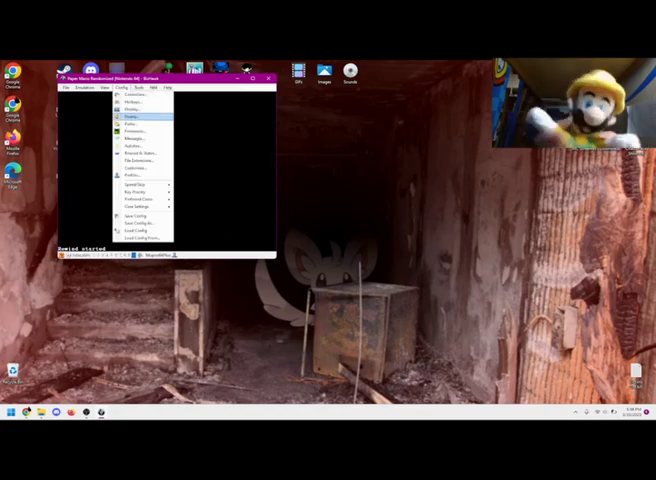
pyautogui.click(136, 116)
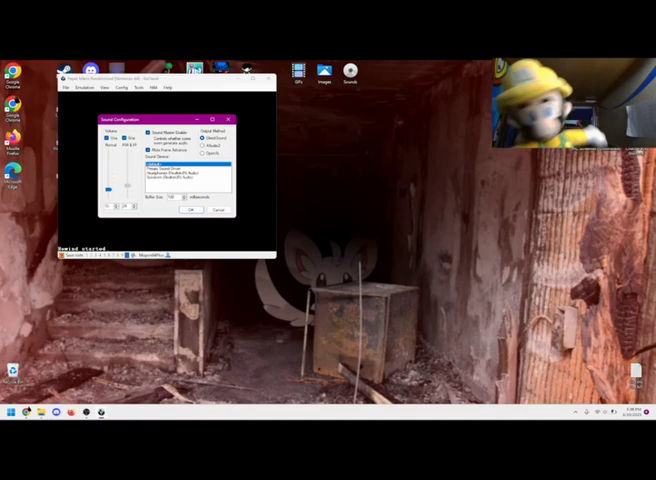
pyautogui.click(186, 210)
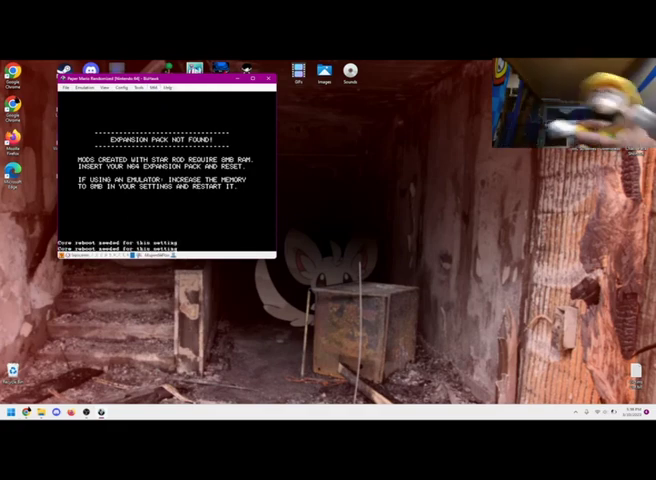
# Step: Reboot the core so Paper Mario boots past the Expansion Pak warning
pyautogui.click(66, 88)
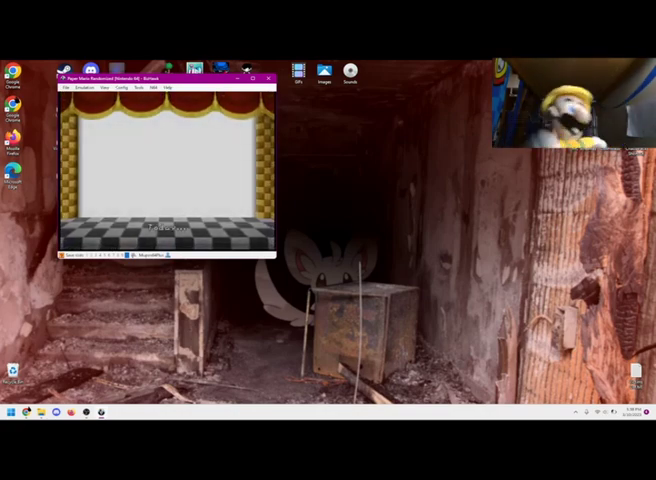
pyautogui.click(128, 88)
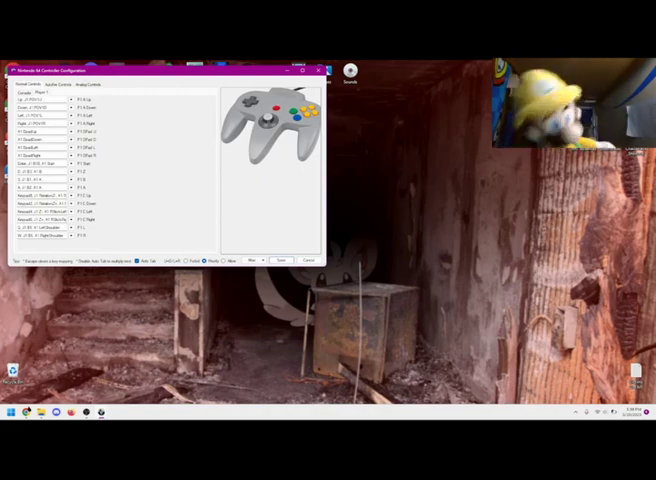
# Step: Adjust an analog stick setting in N64 Controller Configuration and save it
pyautogui.click(104, 88)
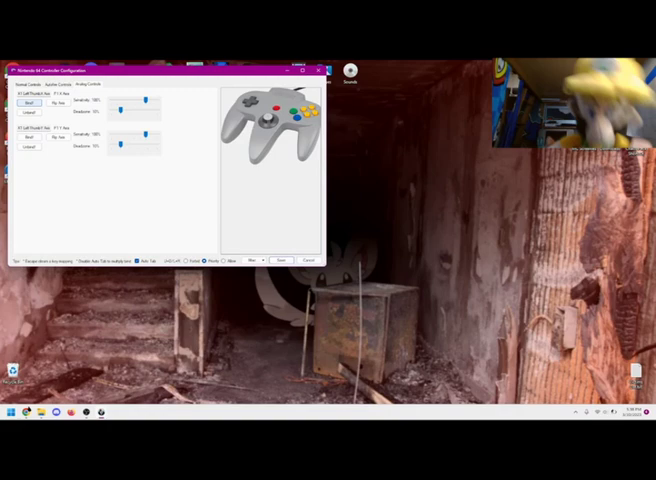
pyautogui.click(32, 104)
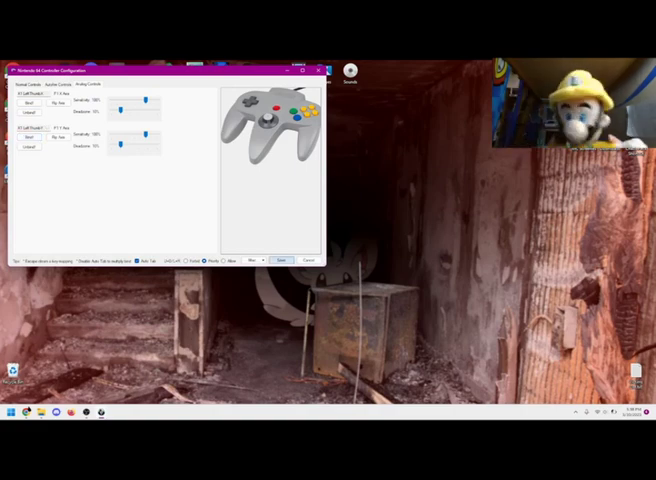
pyautogui.click(280, 260)
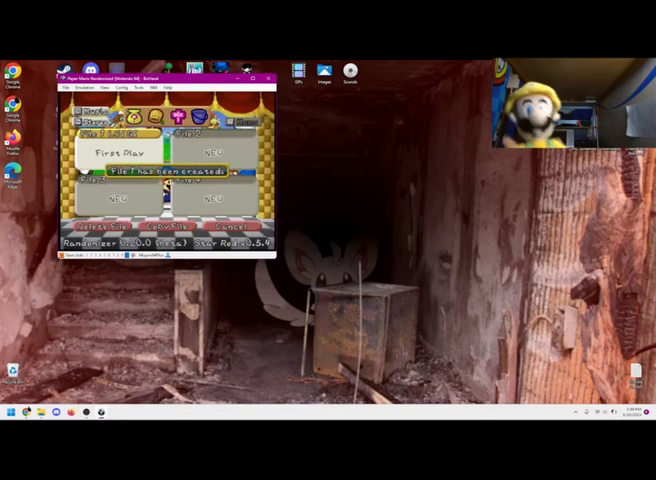
# Step: Advance Paper Mario through its intro to the save file selection screen
pyautogui.click(130, 152)
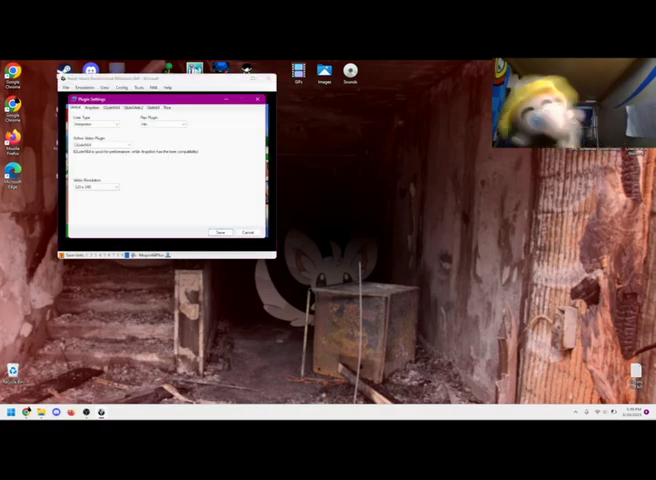
# Step: Confirm the higher N64 video resolution in Plugins so the game renders sharper
pyautogui.click(112, 188)
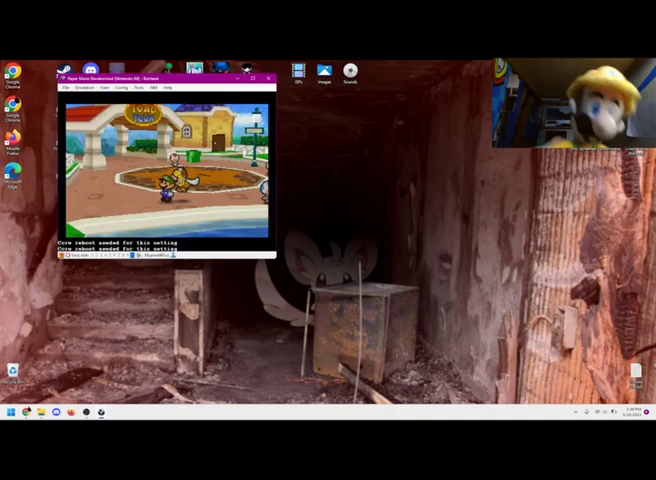
pyautogui.click(92, 88)
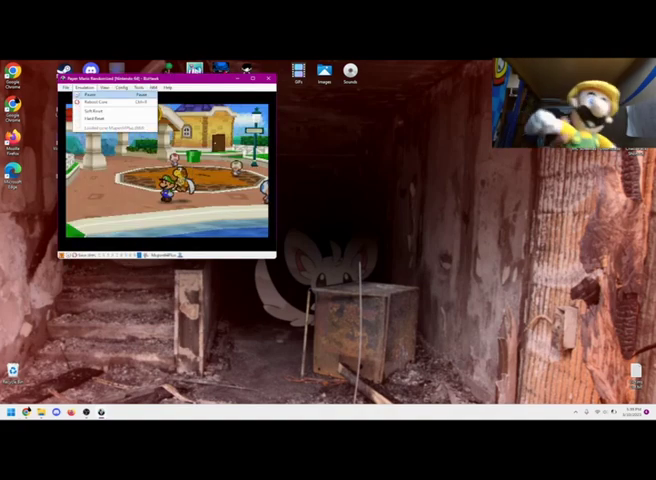